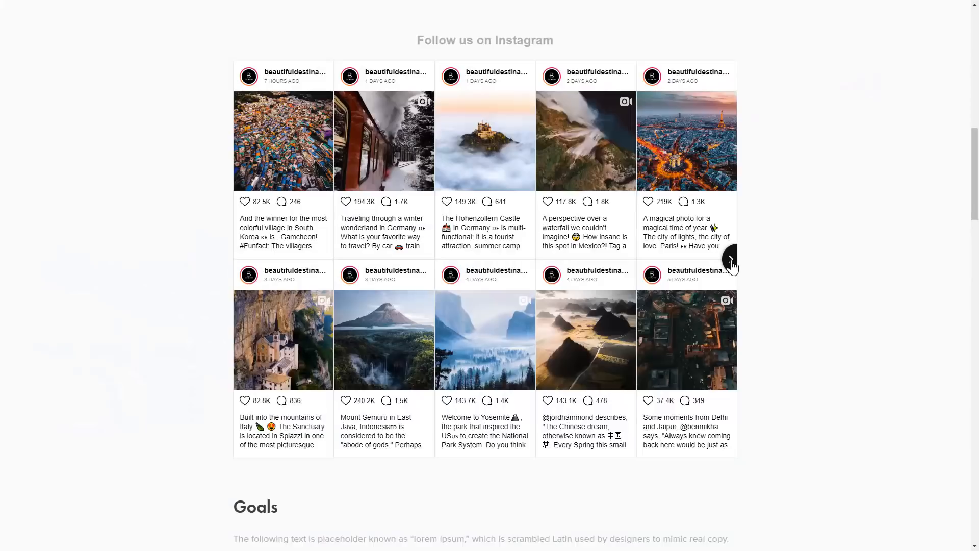
Page the published site's Instagram slider forward twice to older December posts.
left_click(729, 259)
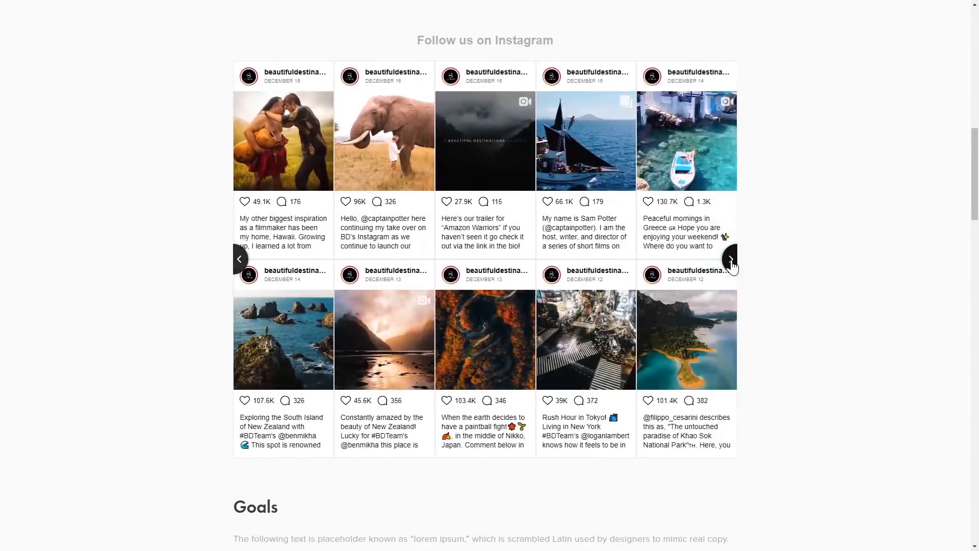
left_click(731, 259)
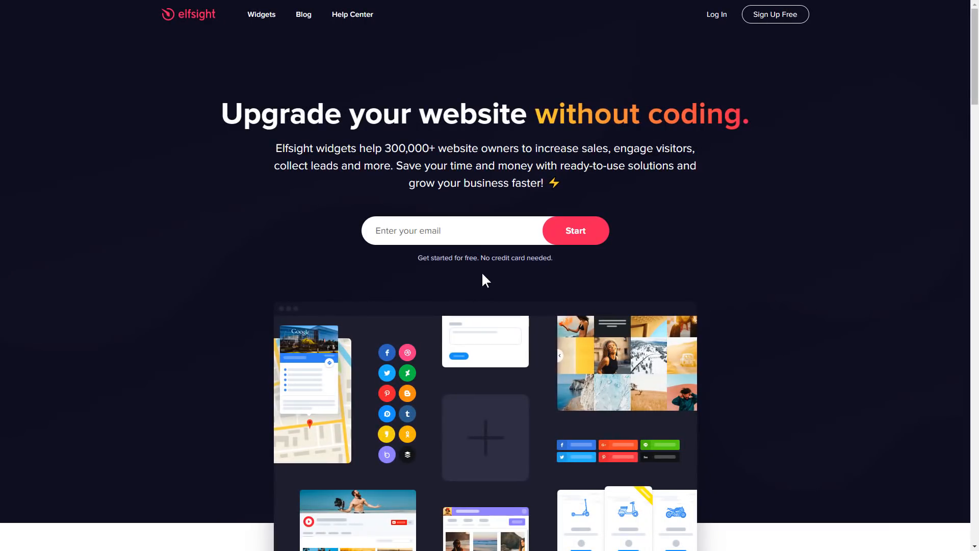
Browse Elfsight's Widgets catalogue to Instagram Feed and start creating a widget.
left_click(261, 14)
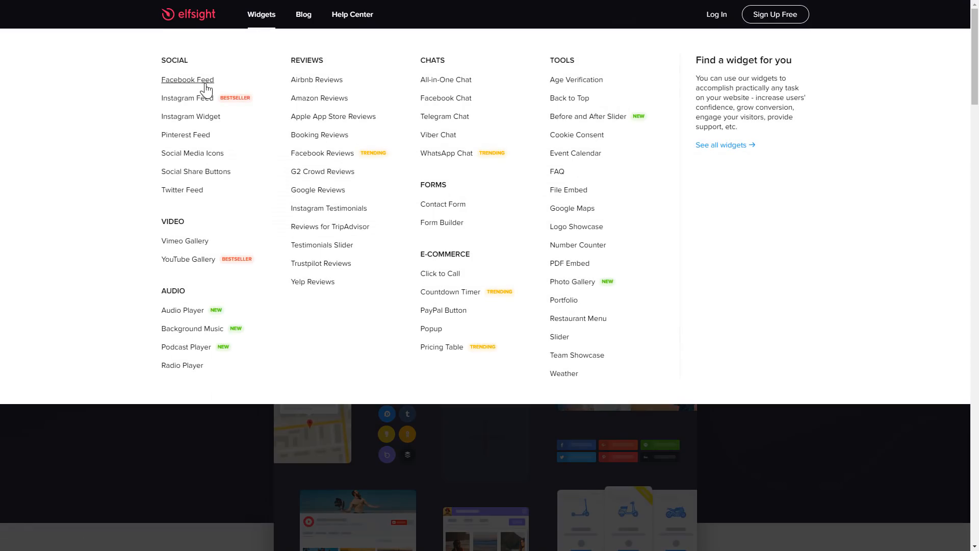
left_click(185, 98)
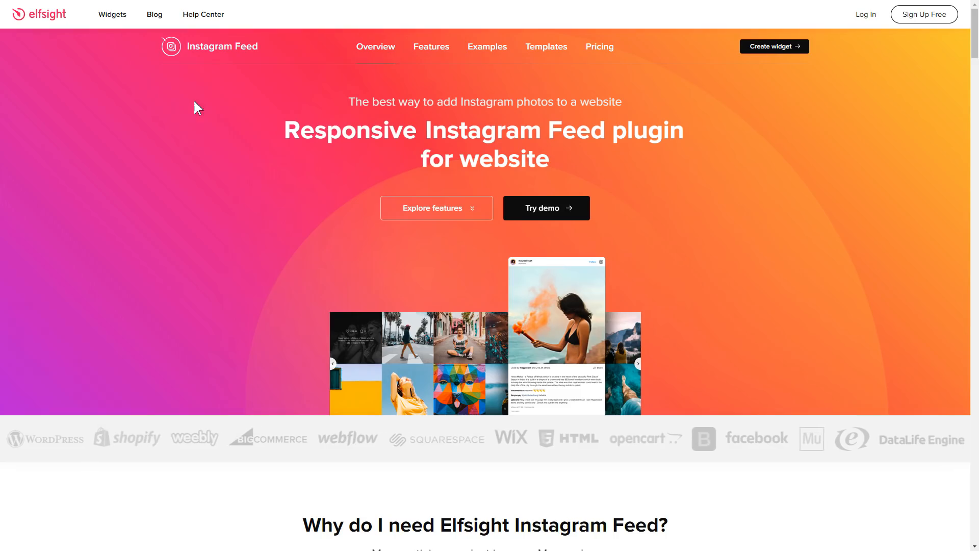
mouse_move(773, 57)
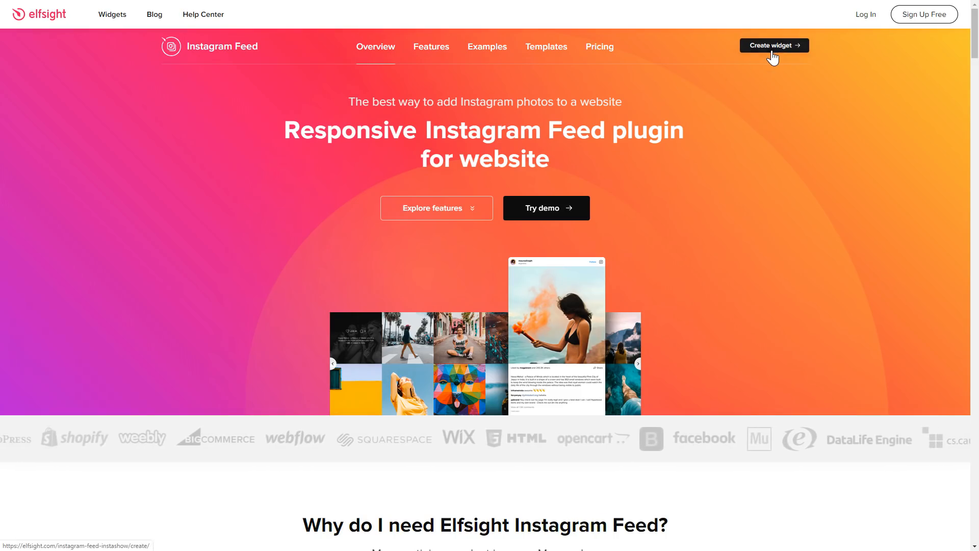
left_click(774, 45)
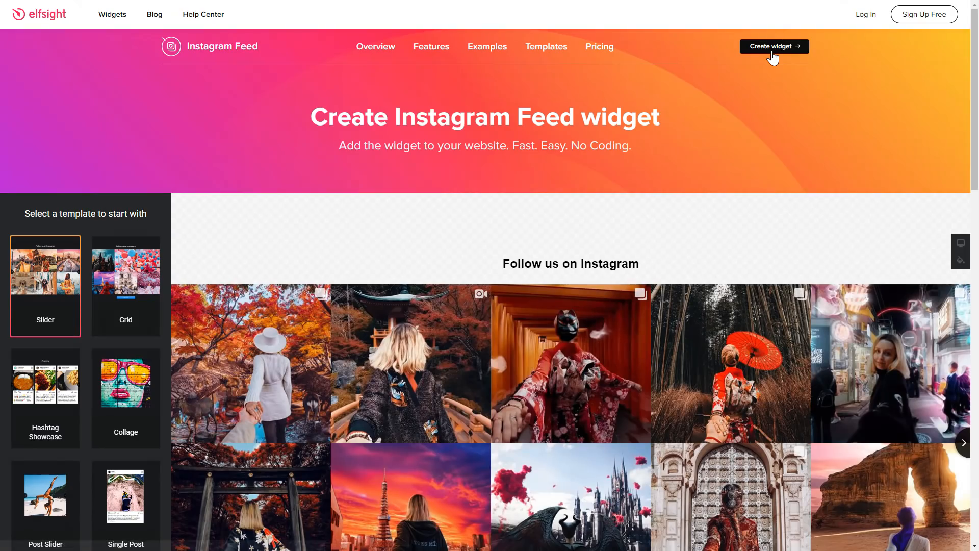
Preview the Single Post and Hashtag Showcase templates, then continue with Slider.
scroll("down", 3)
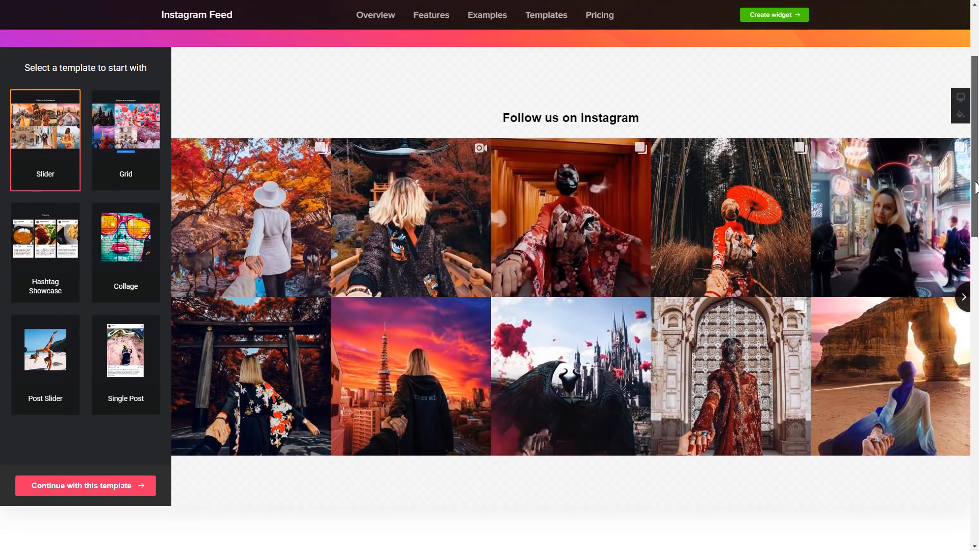
left_click(126, 349)
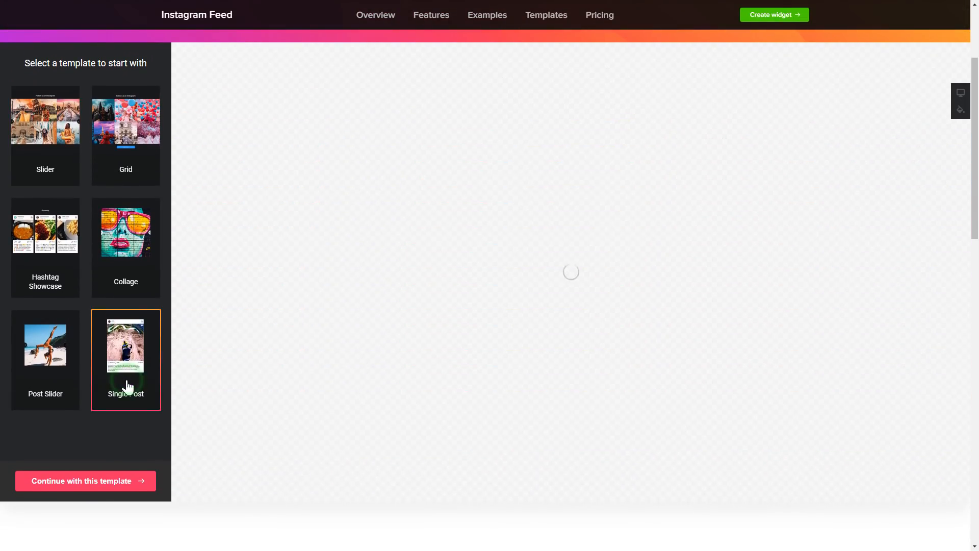
left_click(45, 248)
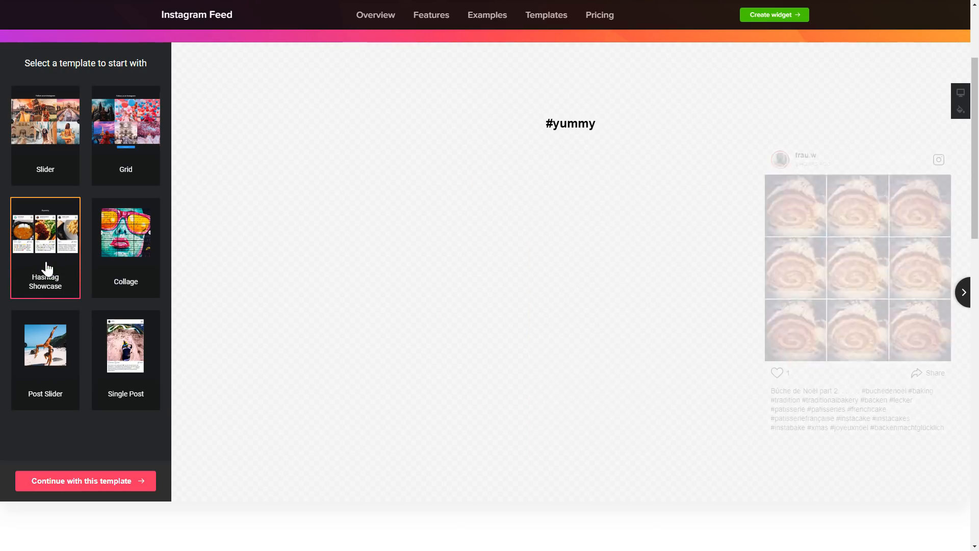
left_click(45, 130)
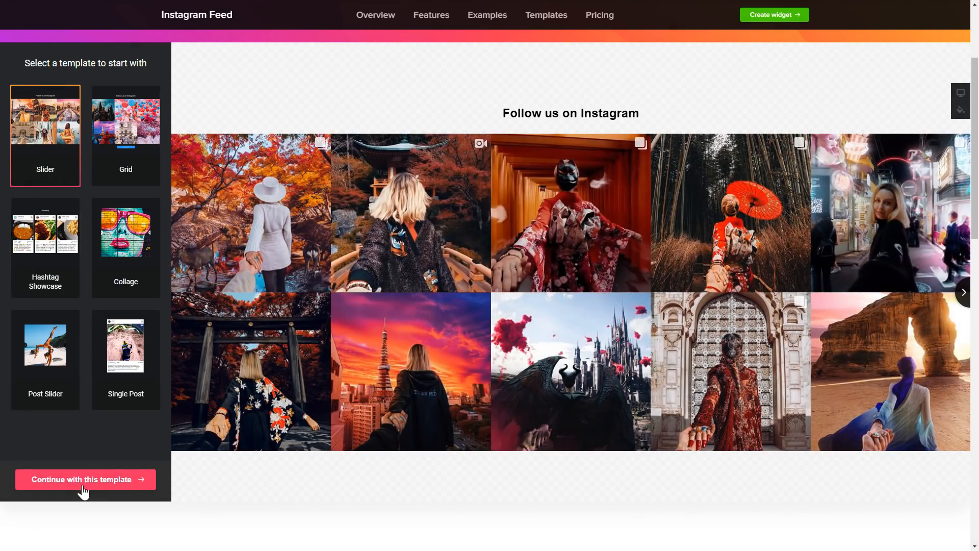
left_click(85, 479)
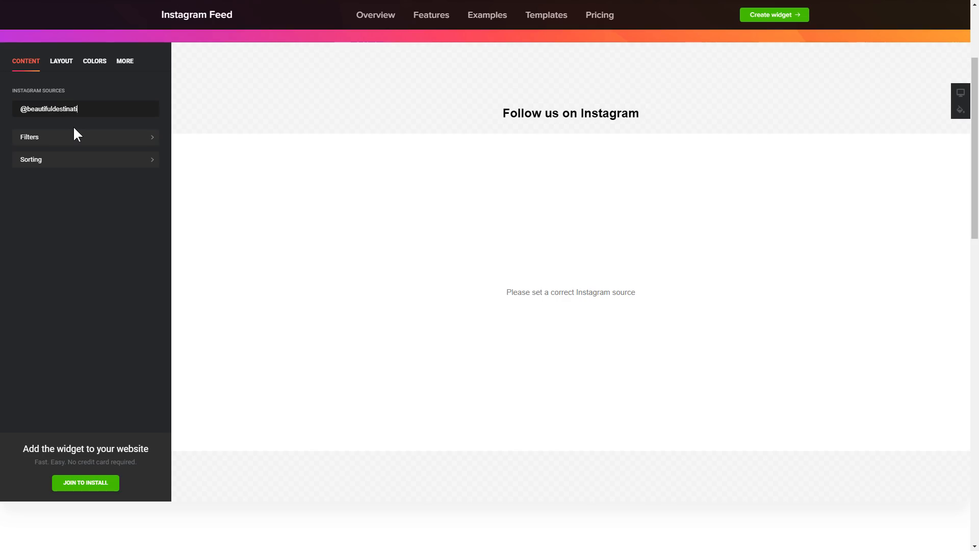
key("Enter")
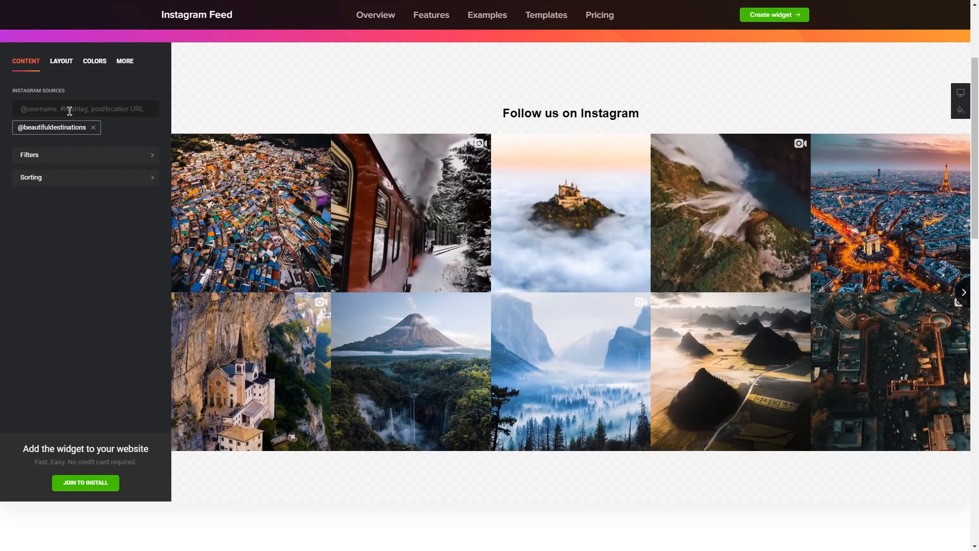
left_click(61, 61)
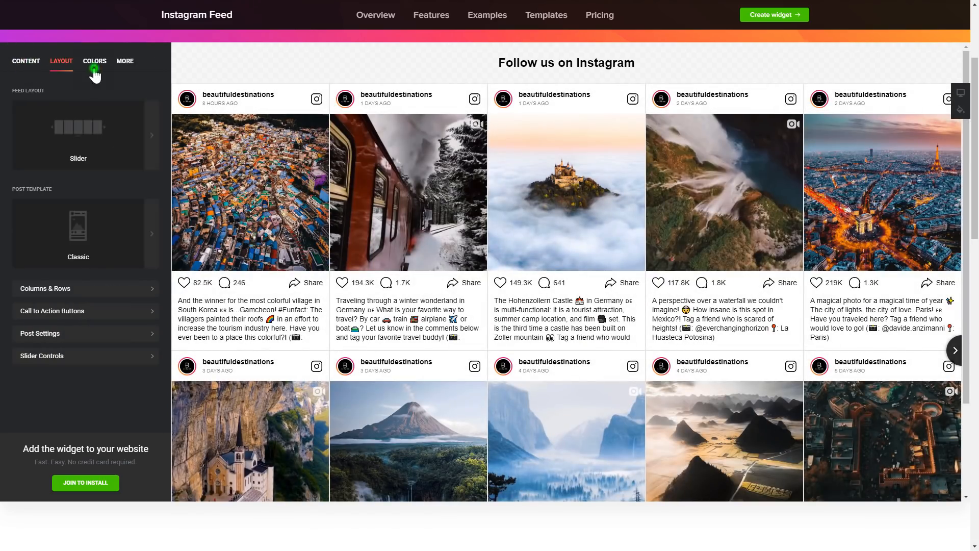
left_click(94, 61)
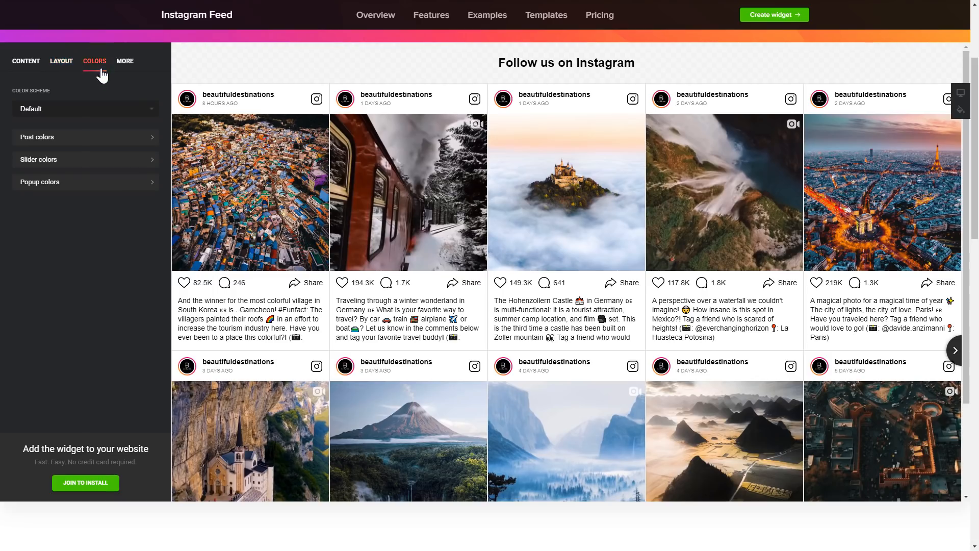
left_click(125, 60)
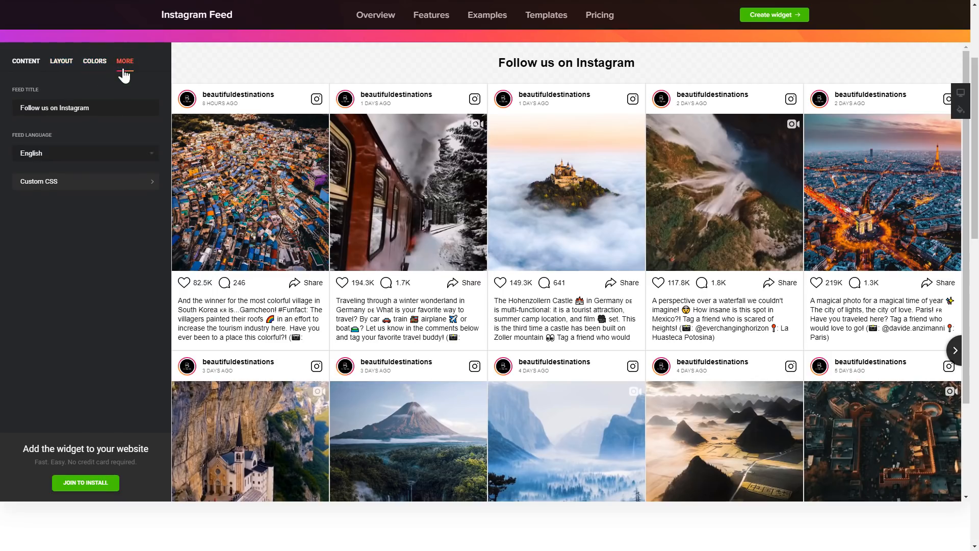
left_click(26, 60)
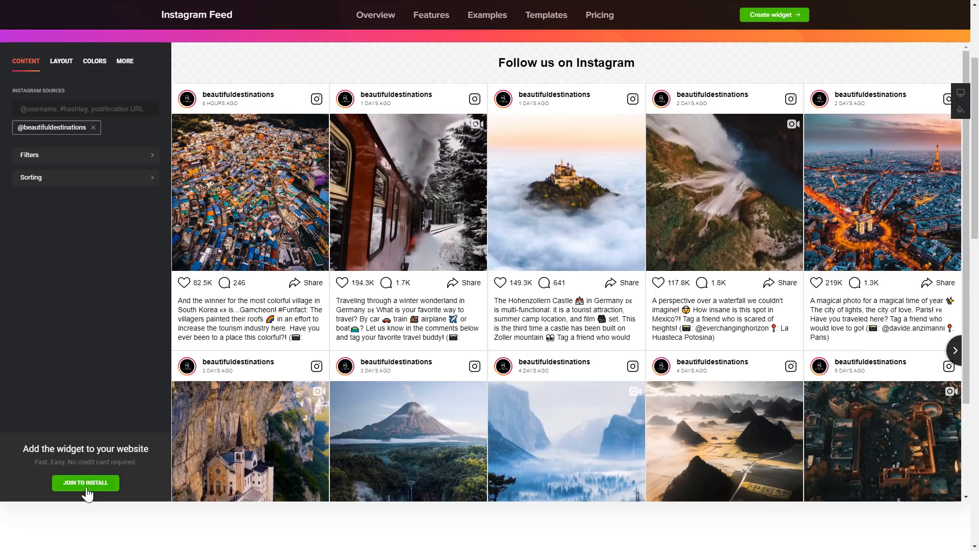
left_click(86, 482)
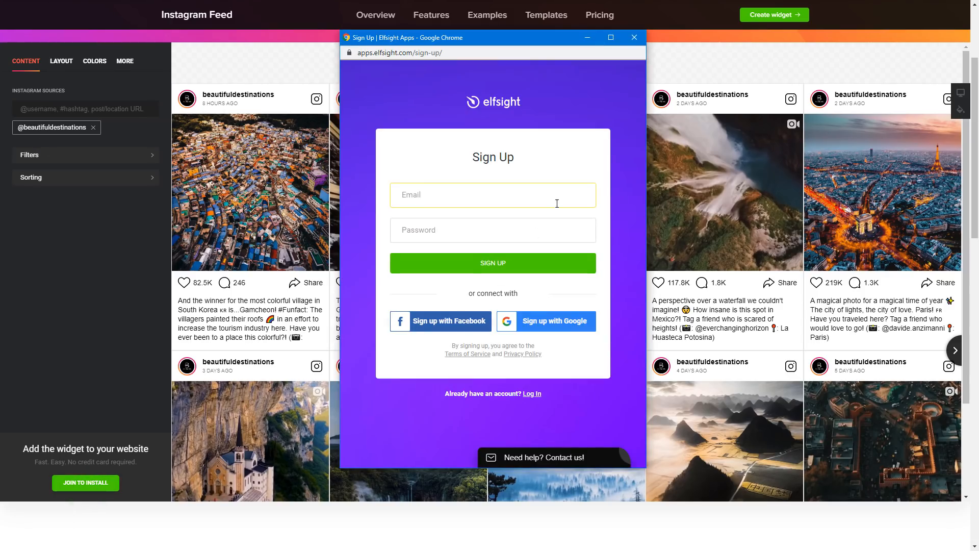
type("example@elfsight.com")
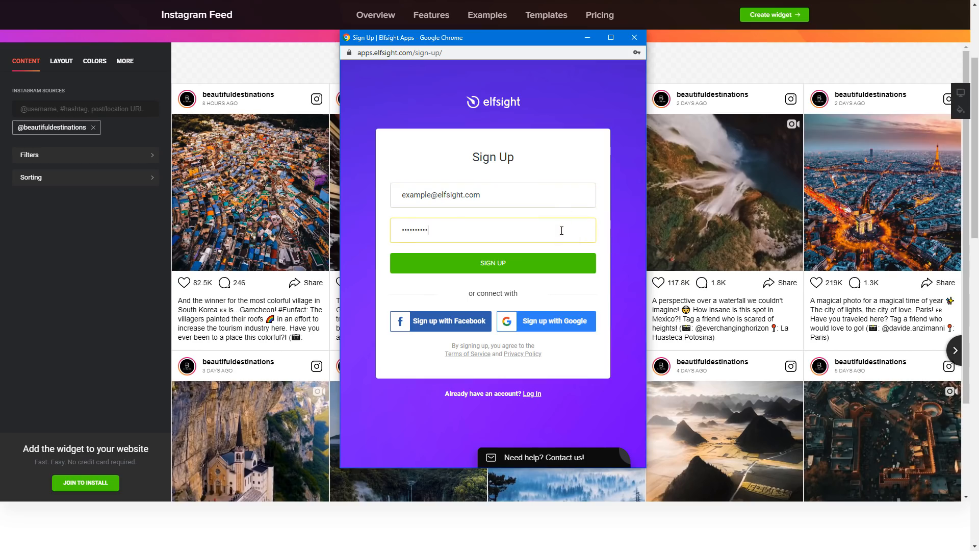
left_click(493, 263)
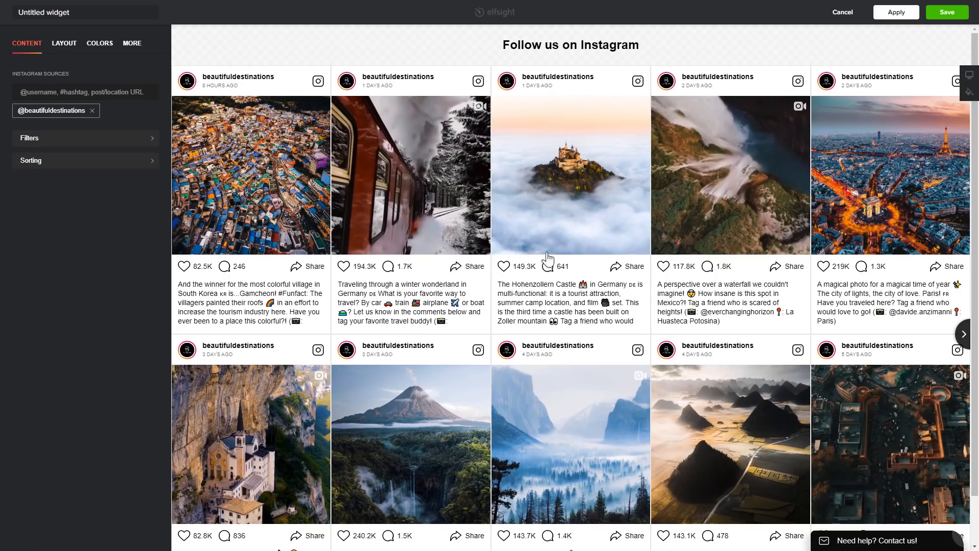
left_click(947, 11)
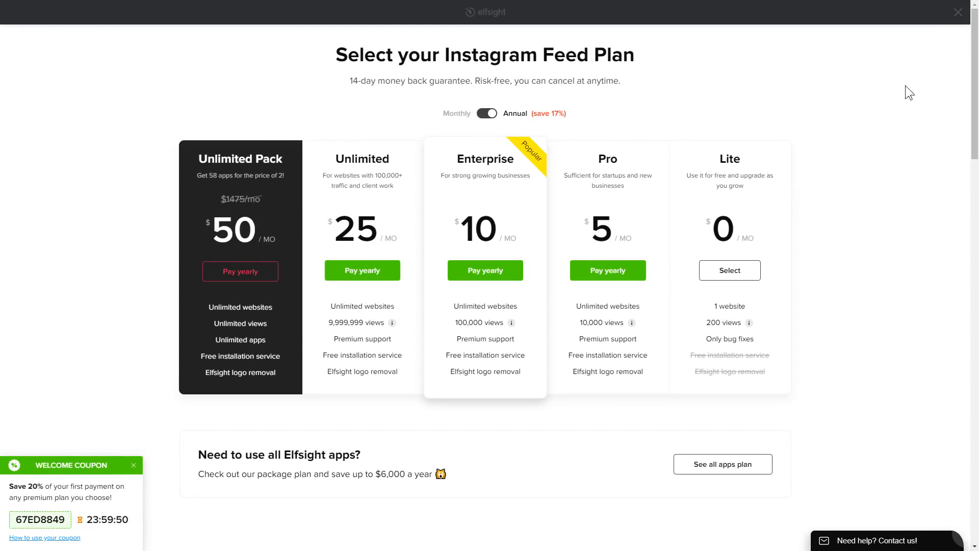
mouse_move(428, 198)
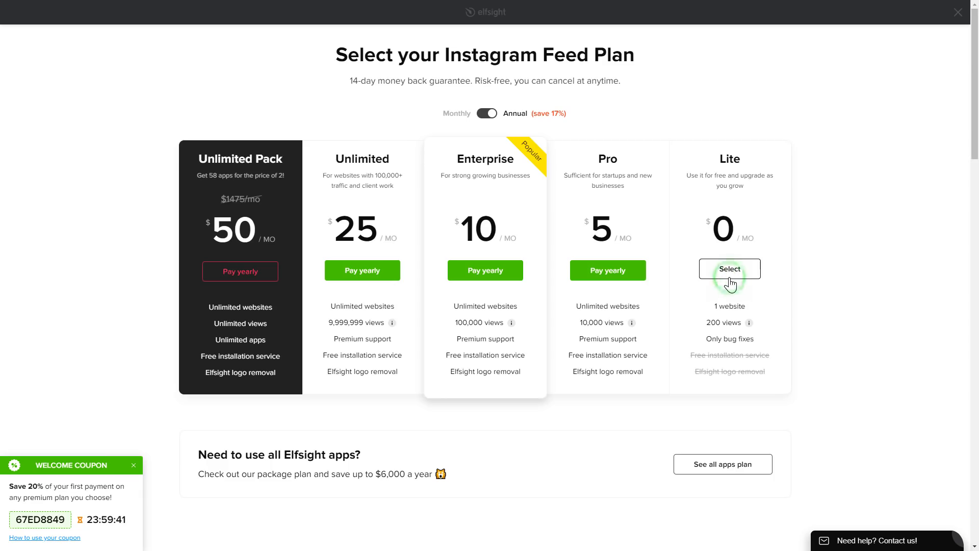
Select the free Lite plan and copy the widget's installation code.
left_click(729, 268)
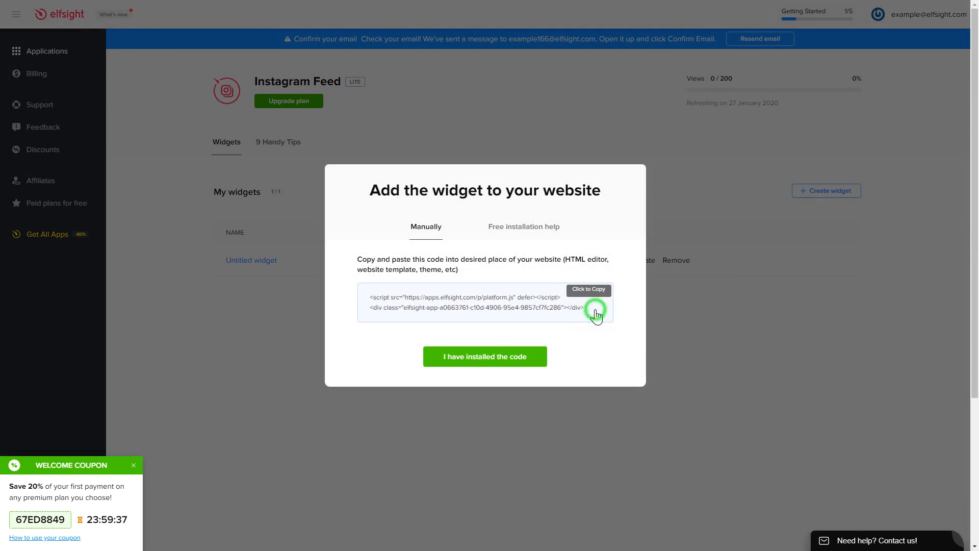
left_click(588, 290)
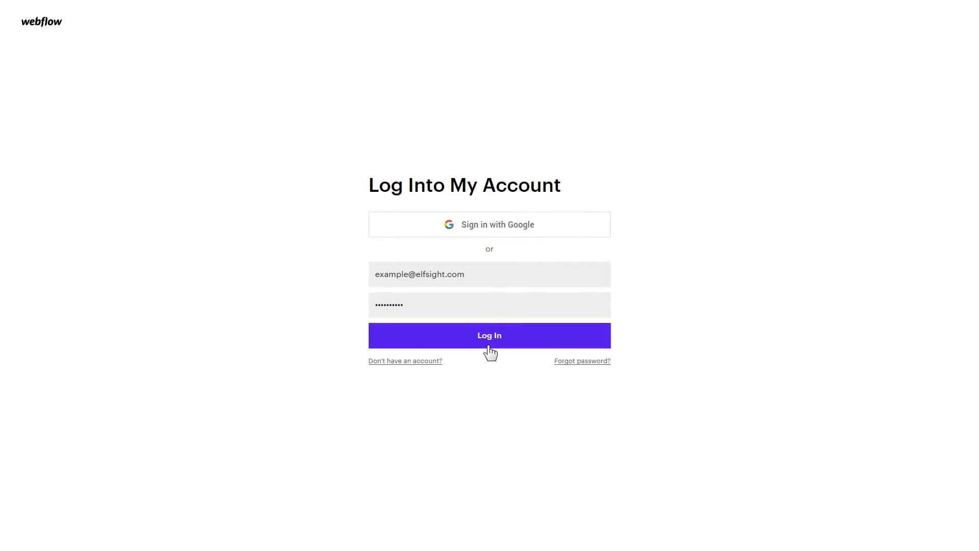
Sign in to Webflow, open the Elfsight Test project, and scroll to Mission.
left_click(489, 335)
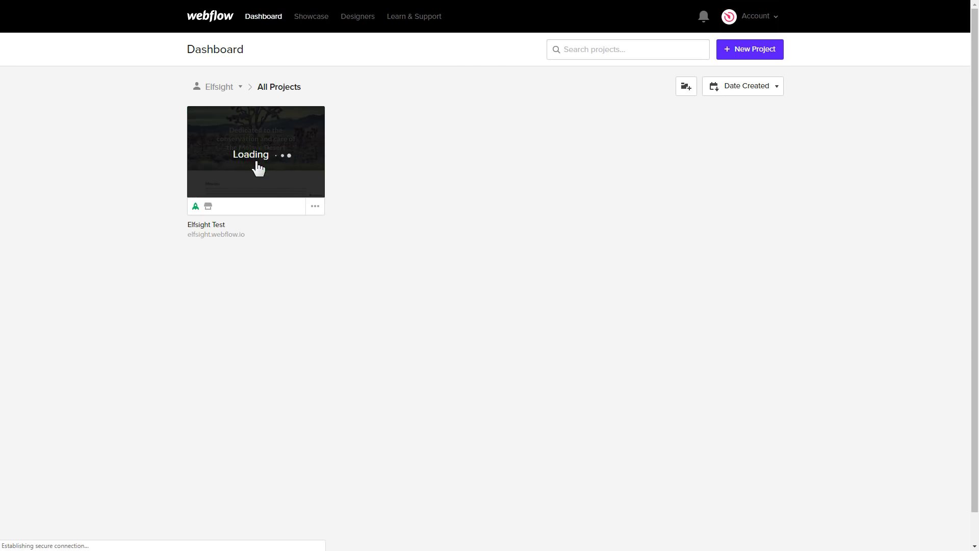
left_click(258, 163)
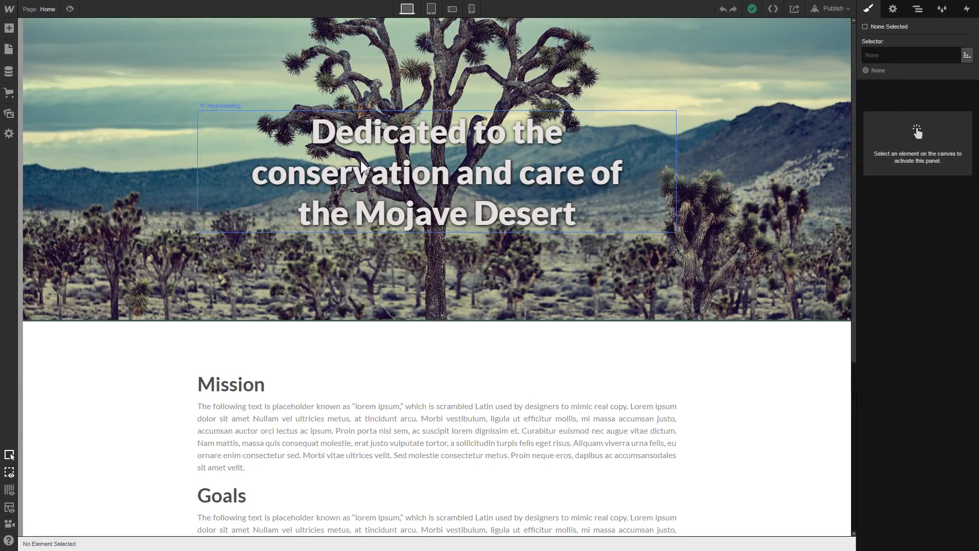
scroll("down", 3)
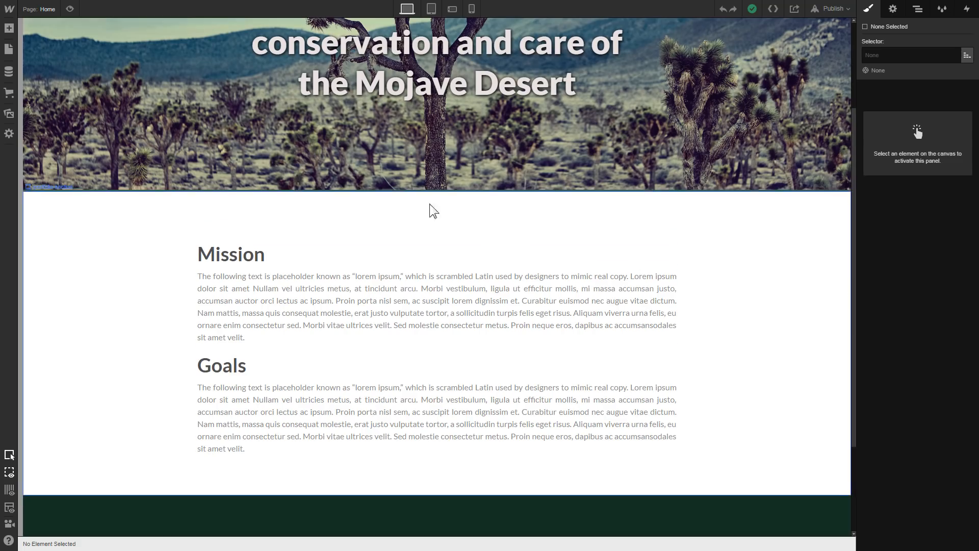
left_click(8, 28)
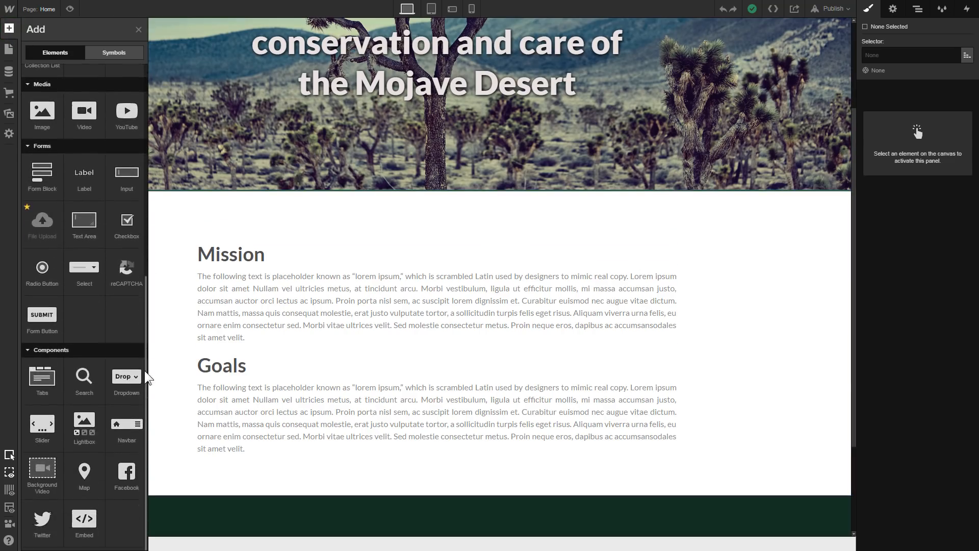
mouse_move(84, 521)
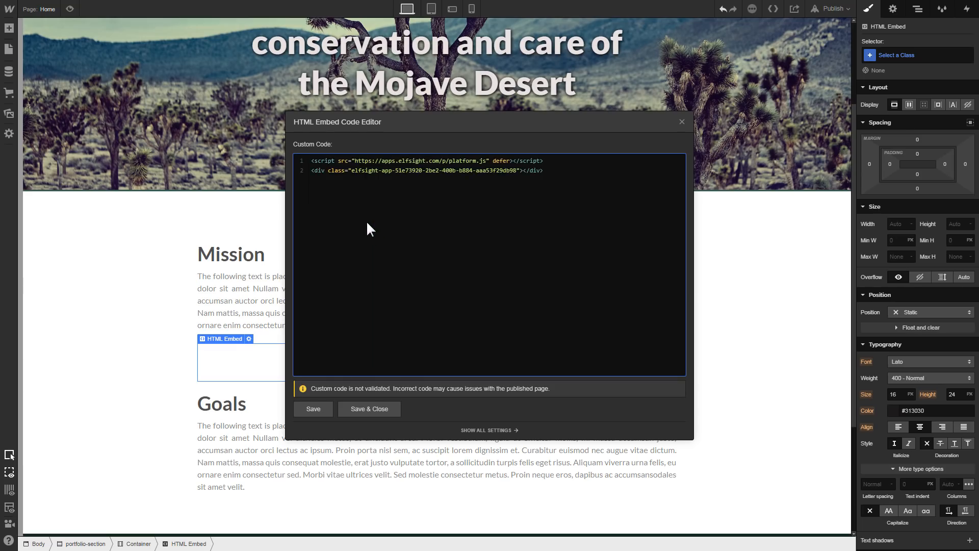
Save and close the HTML Embed holding the pasted Elfsight widget code.
left_click(369, 408)
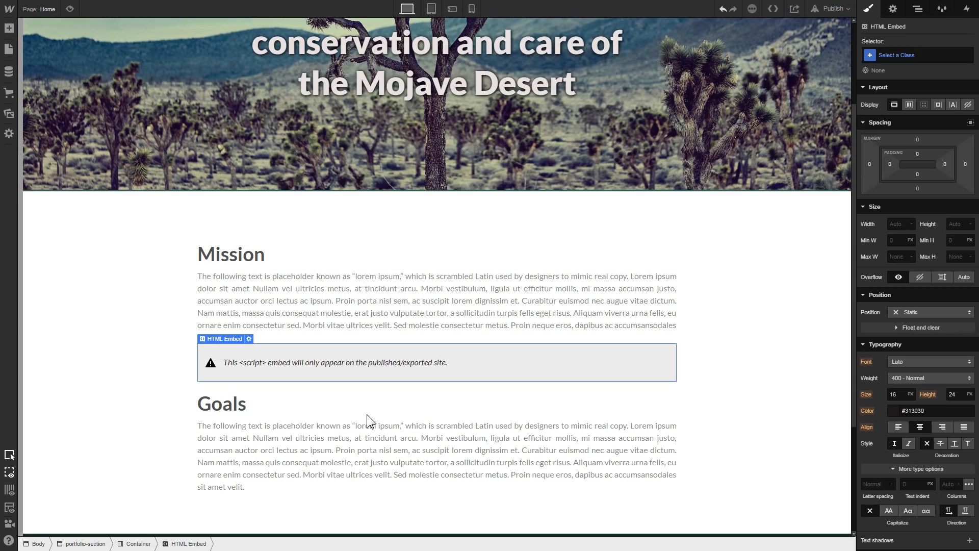
Give the embed its own class with 20px top and bottom margins, then publish.
left_click(917, 138)
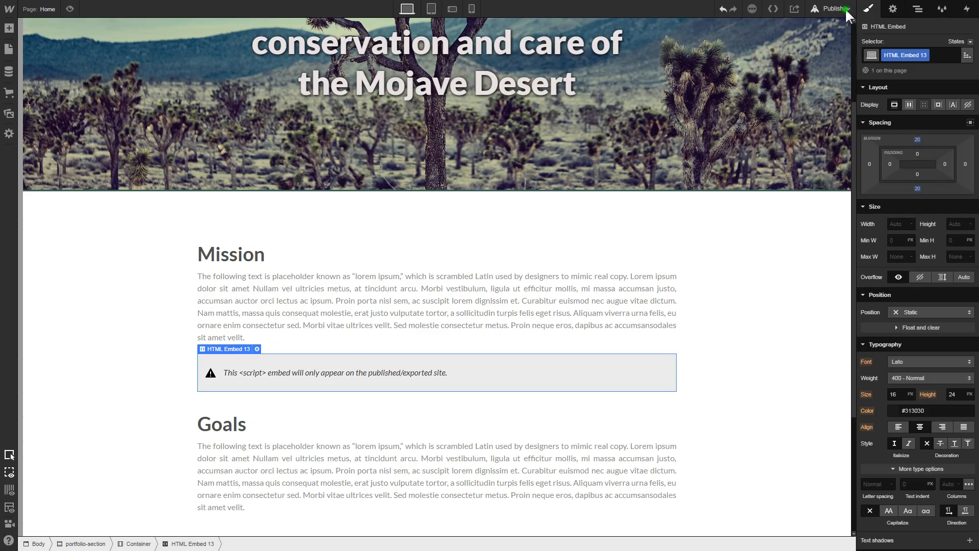
left_click(835, 9)
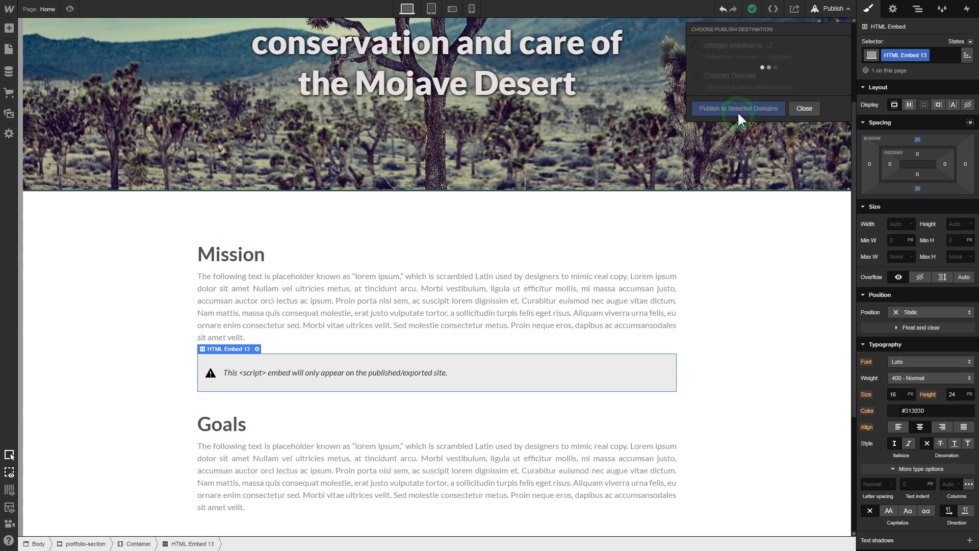
left_click(738, 108)
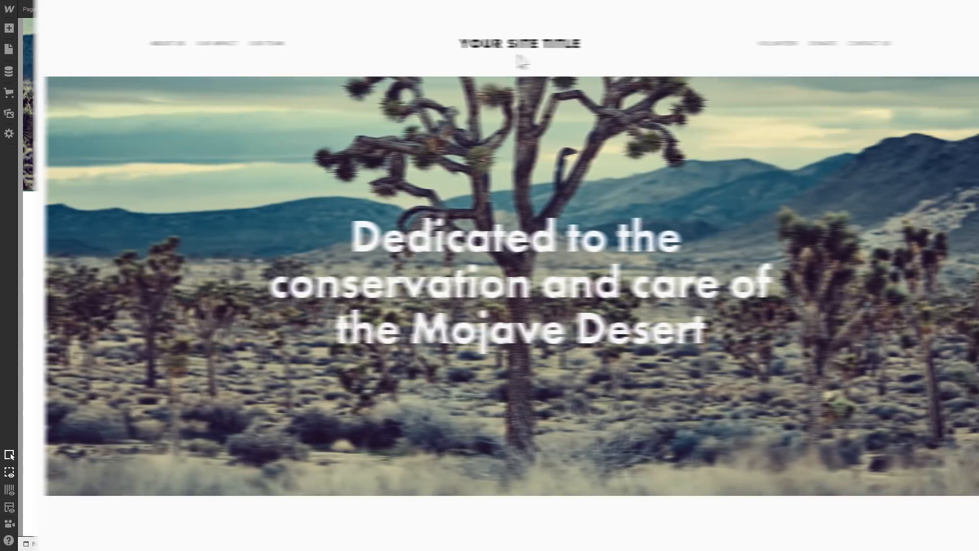
Scroll the live site to the Instagram feed and page the slider forward twice.
scroll("down", 3)
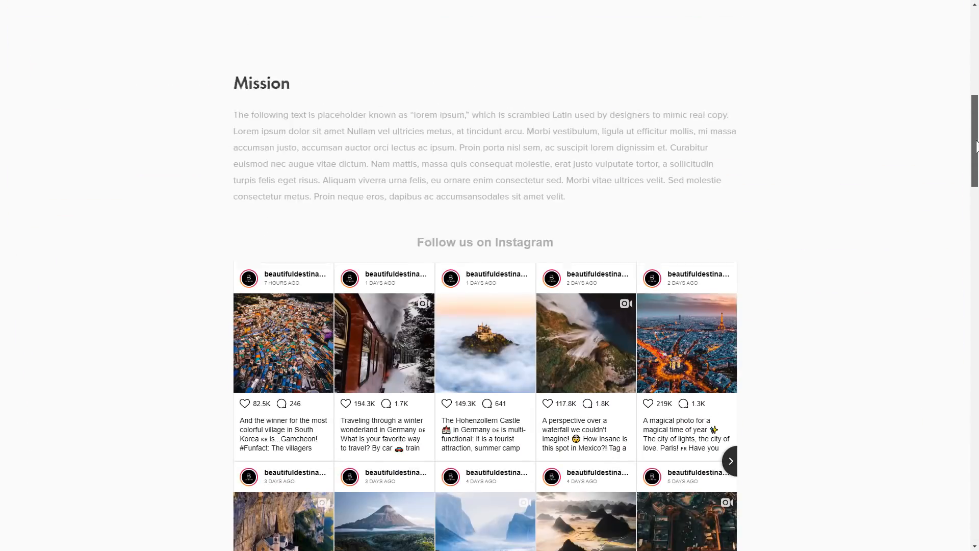
scroll("down", 3)
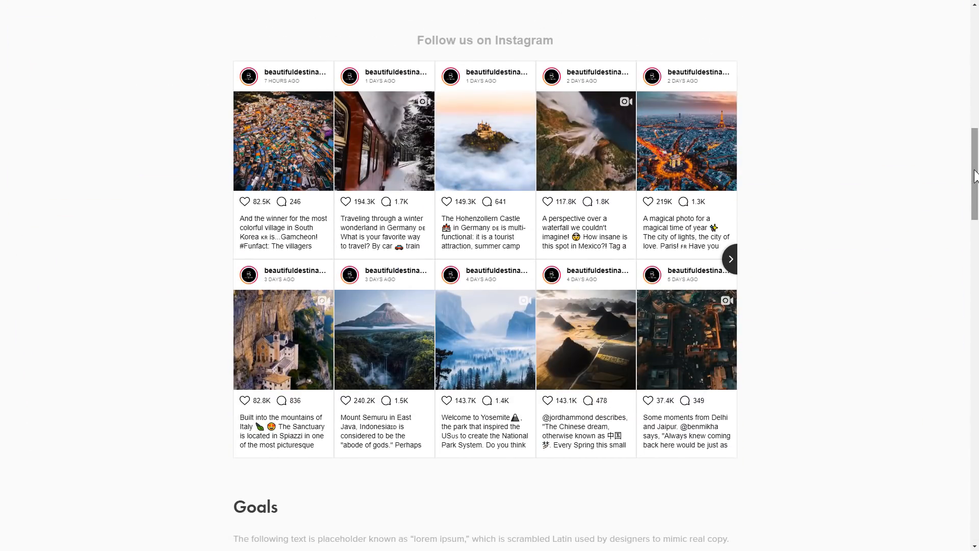
left_click(731, 260)
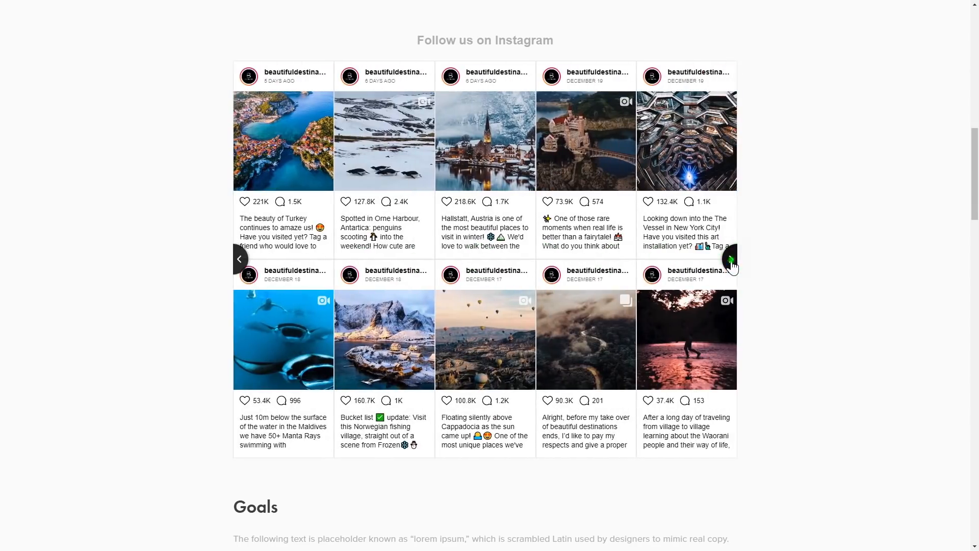
left_click(730, 259)
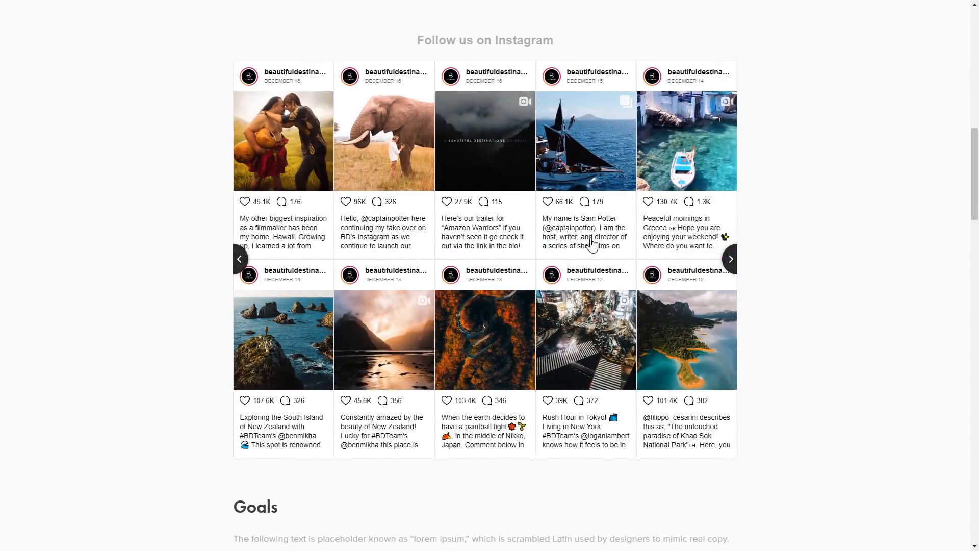